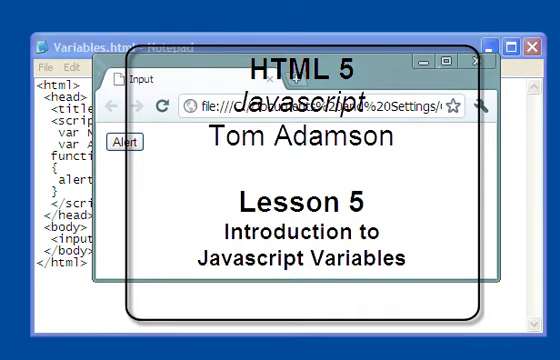
mouse_move(322, 96)
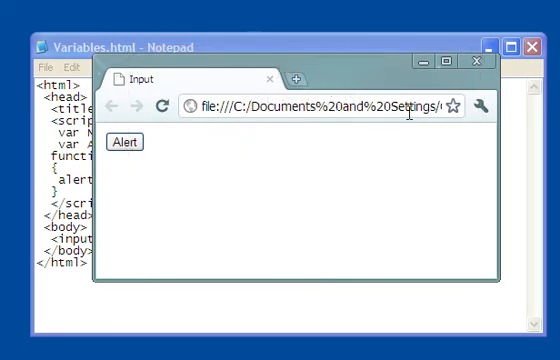
mouse_move(234, 148)
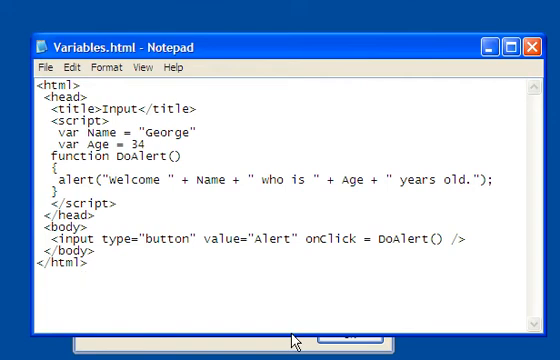
Step: Bring Chrome forward and dismiss the 'Welcome George who is 34 years old.' alert
click(123, 141)
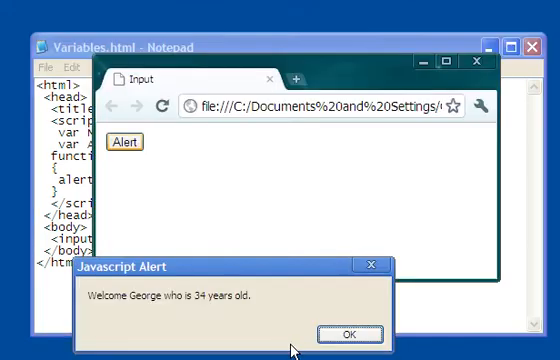
mouse_move(345, 318)
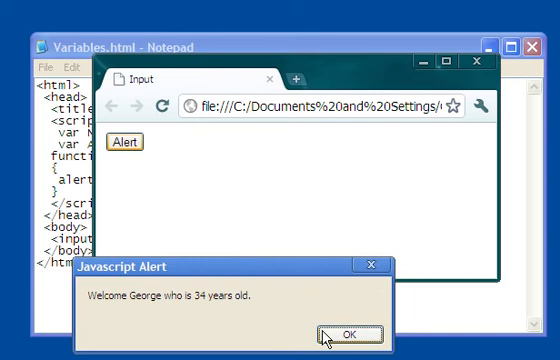
click(340, 334)
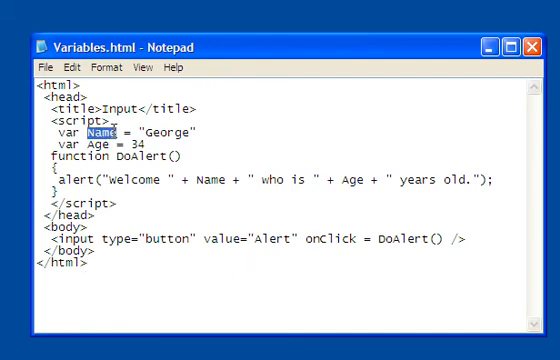
mouse_move(120, 130)
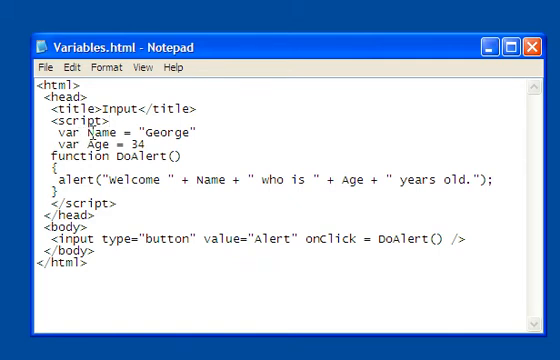
mouse_move(120, 120)
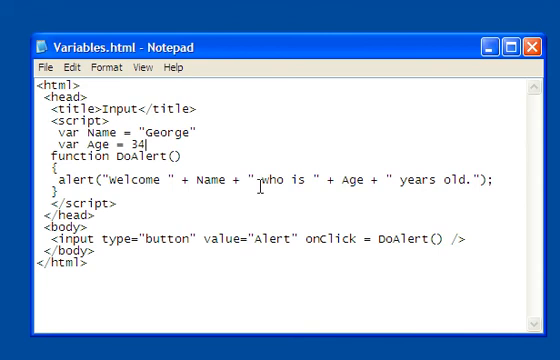
mouse_move(261, 180)
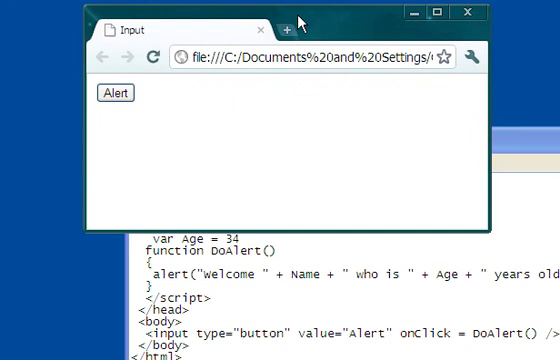
mouse_move(538, 155)
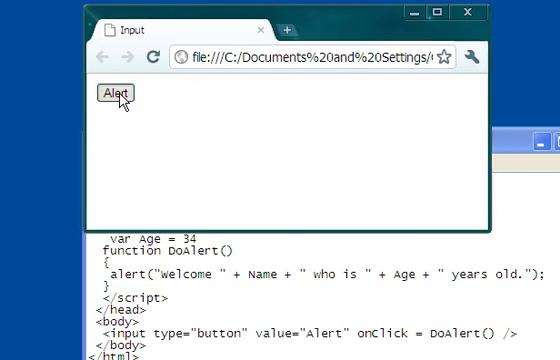
Step: Trigger the page's alert button to show 'Welcome George who is 34 years old.' again
click(114, 93)
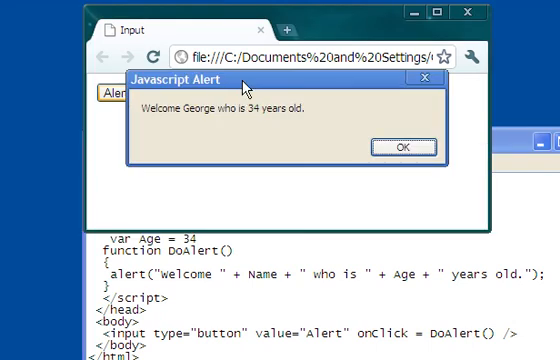
Step: Drag the welcome alert dialog by its title bar lower down the screen
drag(230, 82, 258, 127)
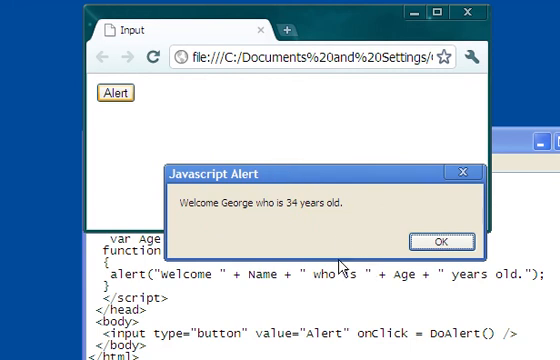
mouse_move(247, 263)
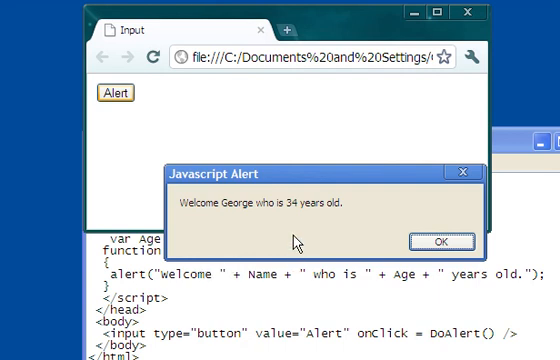
mouse_move(290, 208)
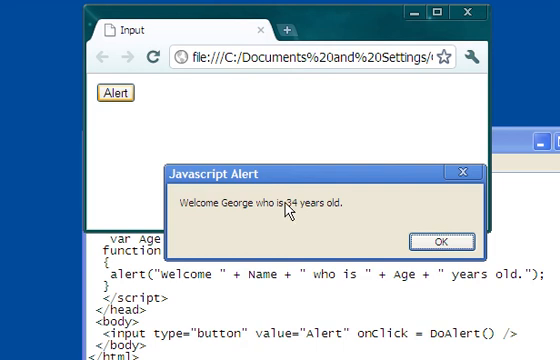